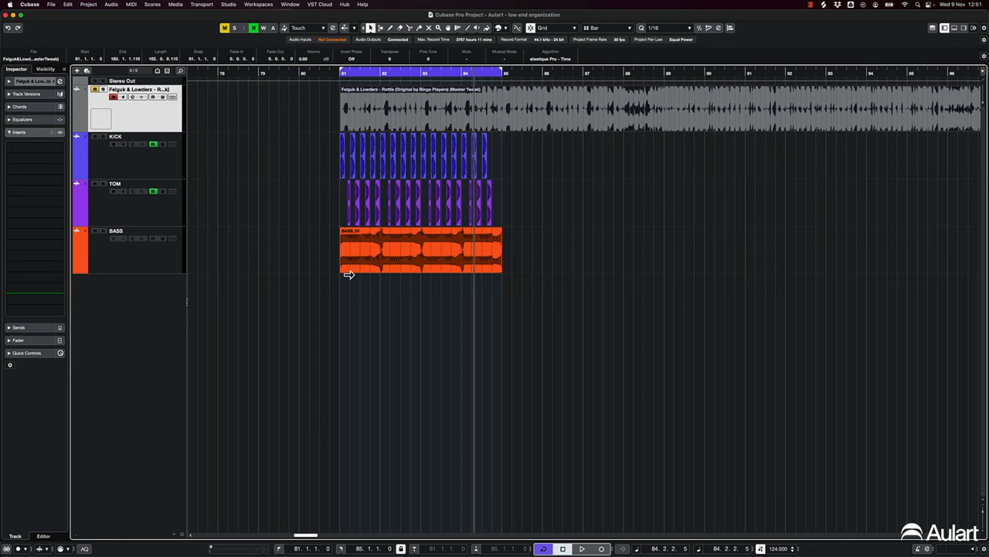
mouse_move(103, 139)
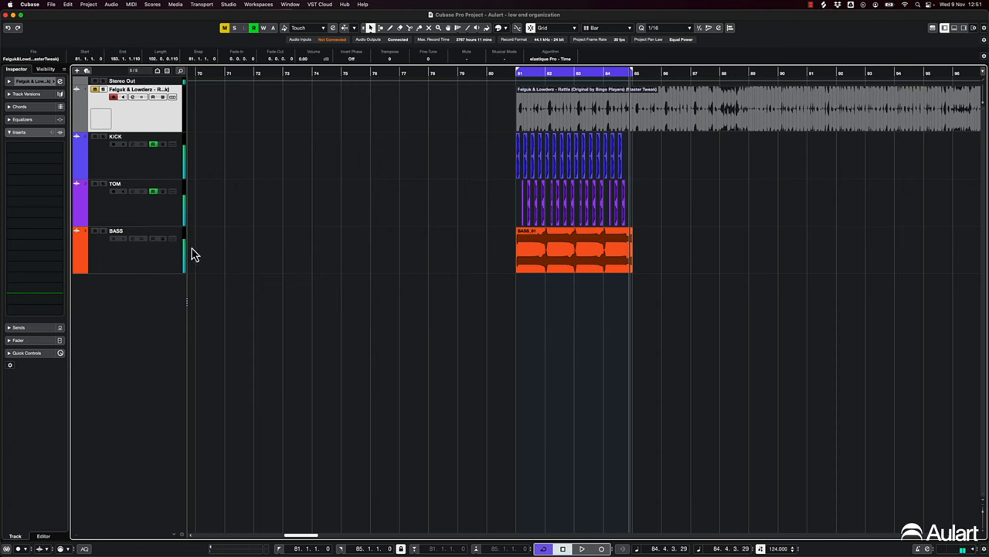
Select the BASS track to receive the Kickstart insert
click(123, 236)
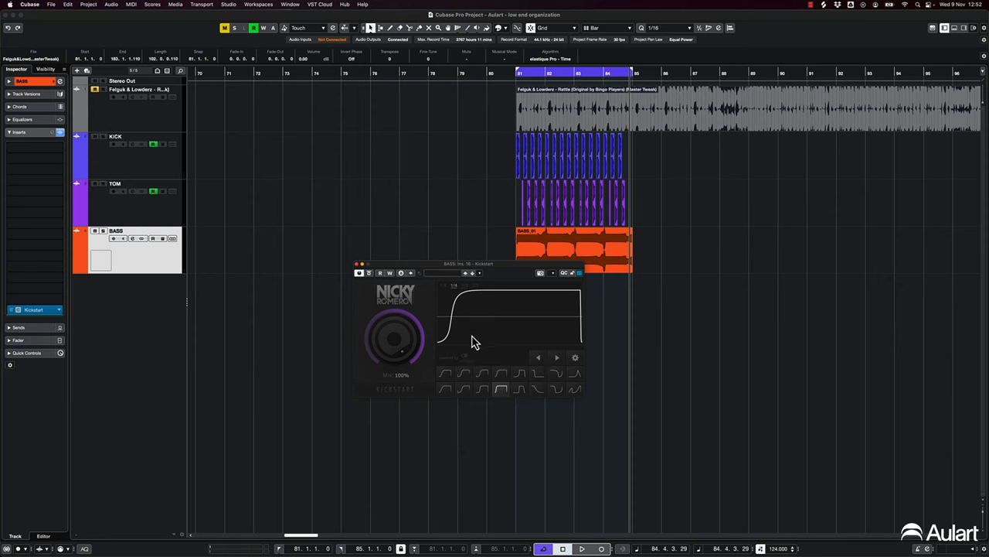
mouse_move(438, 347)
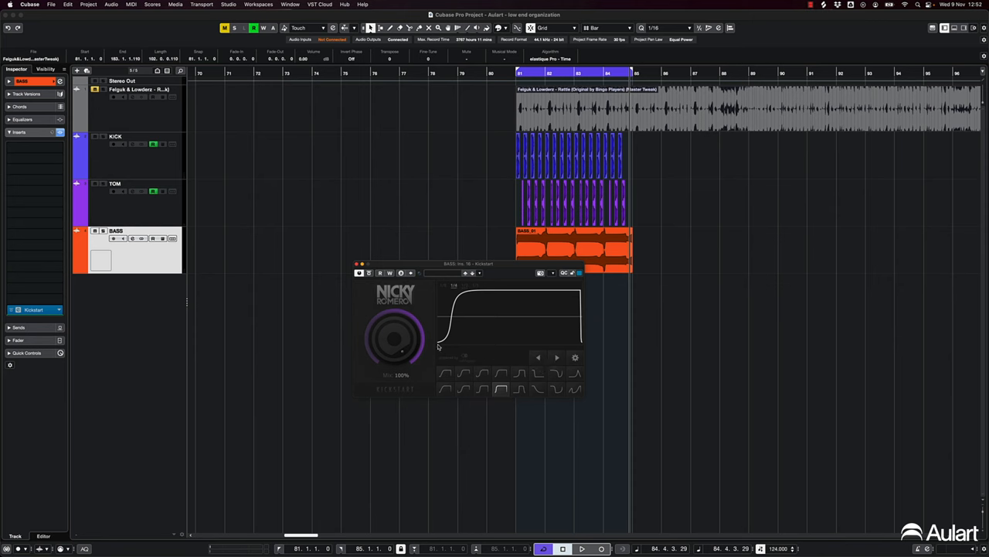
mouse_move(438, 351)
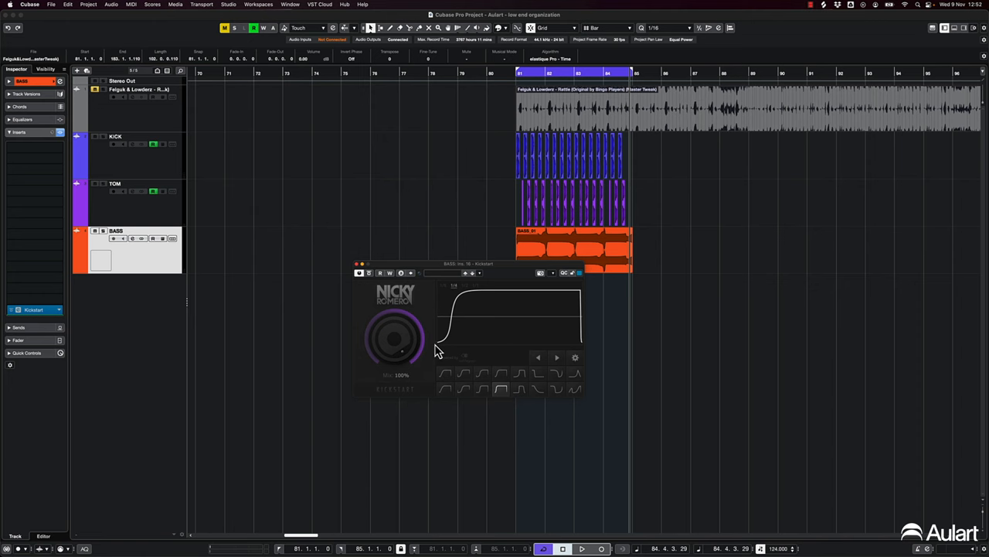
mouse_move(486, 240)
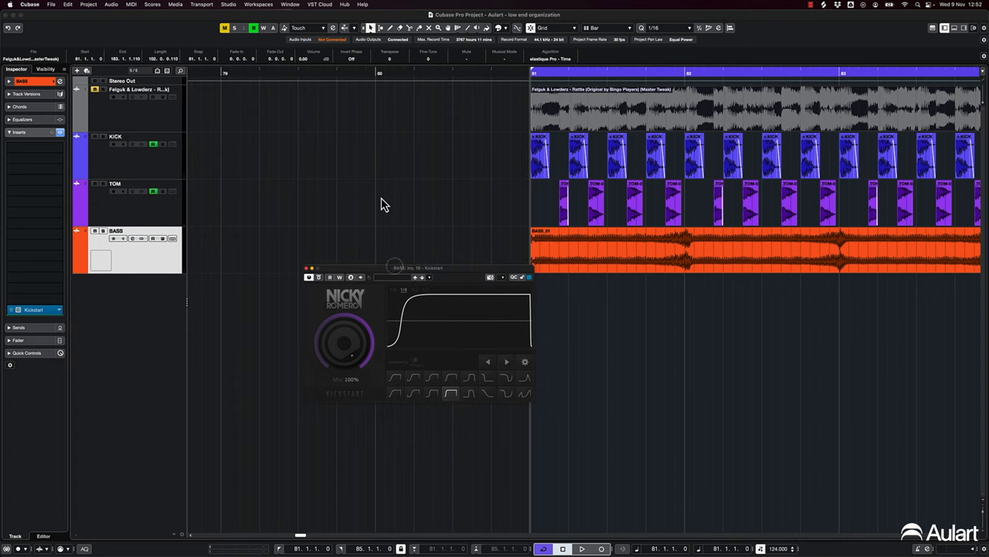
Insert FabFilter Pro-MB on BASS with a low band, targeting KICK's send
click(588, 549)
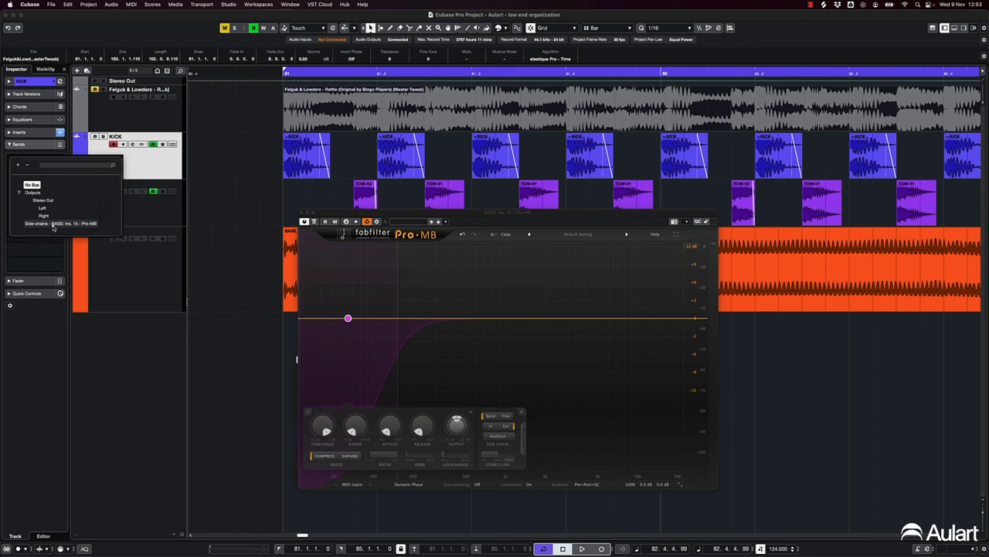
Route KICK's send to Side-chain BASS: Ins. 15 - Pro-MB and set Band 1's crossover near 200 Hz
click(68, 223)
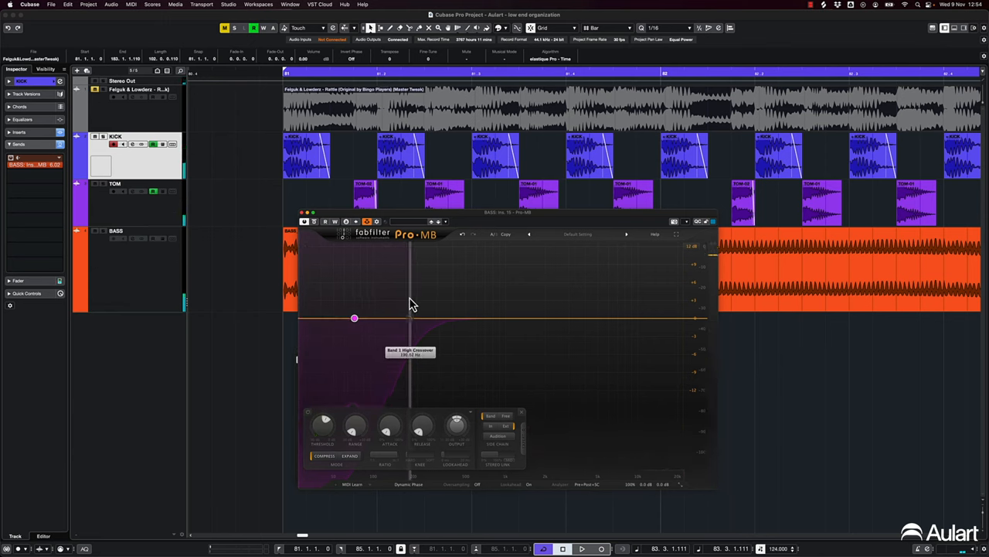
drag(354, 317, 351, 318)
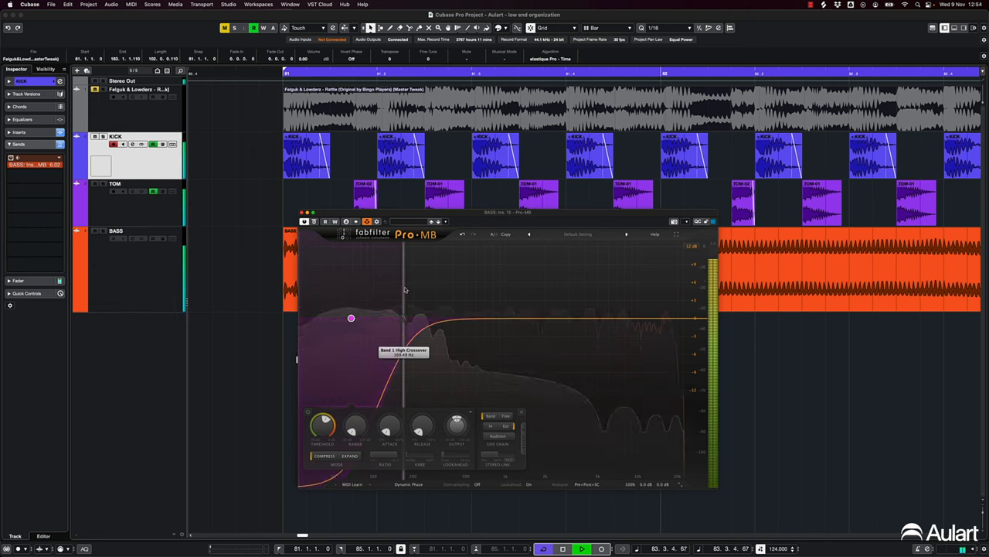
drag(351, 317, 356, 317)
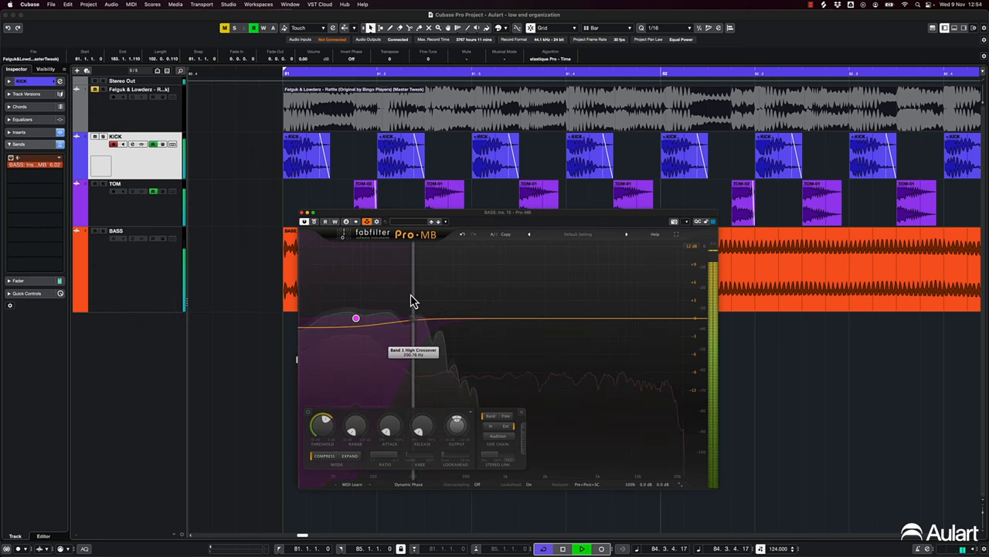
drag(355, 317, 354, 318)
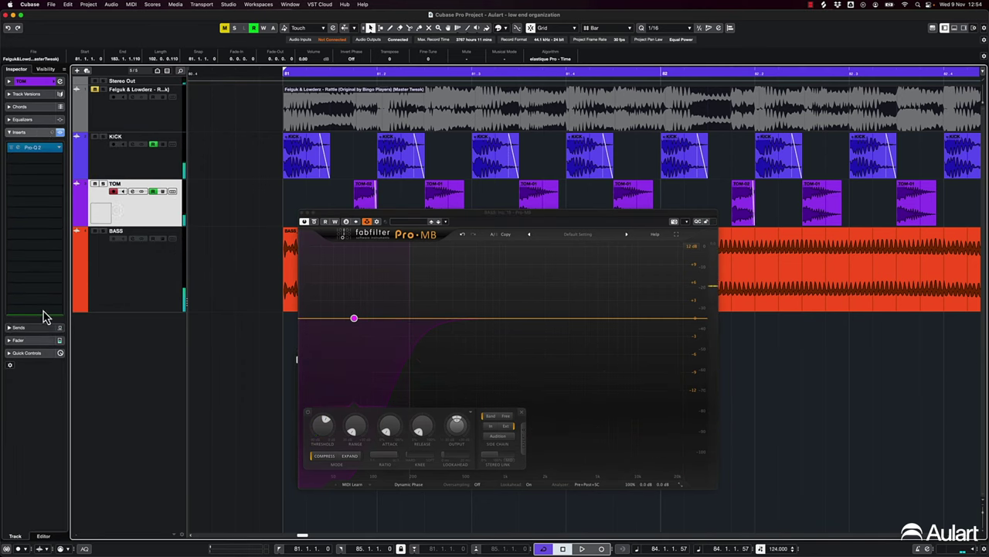
Send TOM into the Pro-MB side-chain and lower Band 1's threshold
click(17, 143)
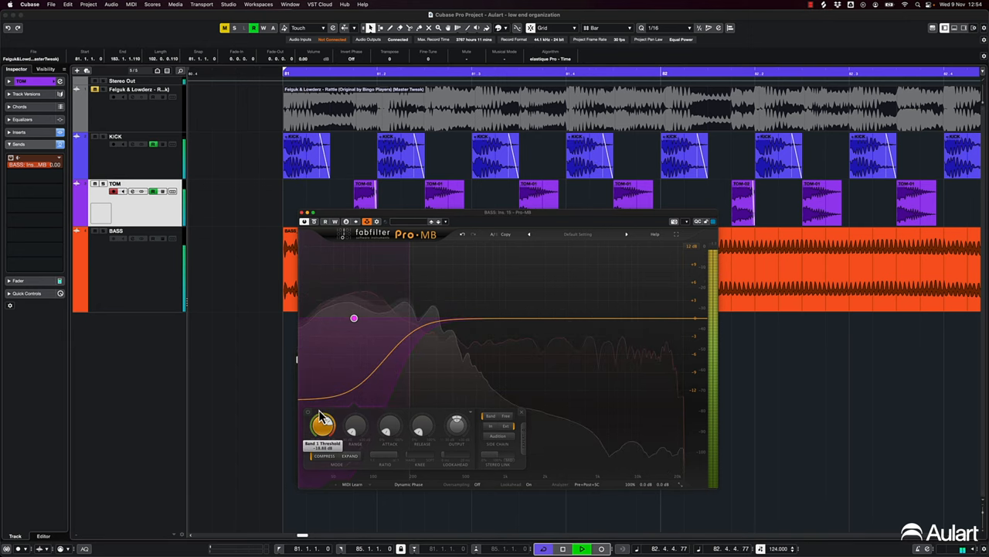
drag(324, 423, 323, 429)
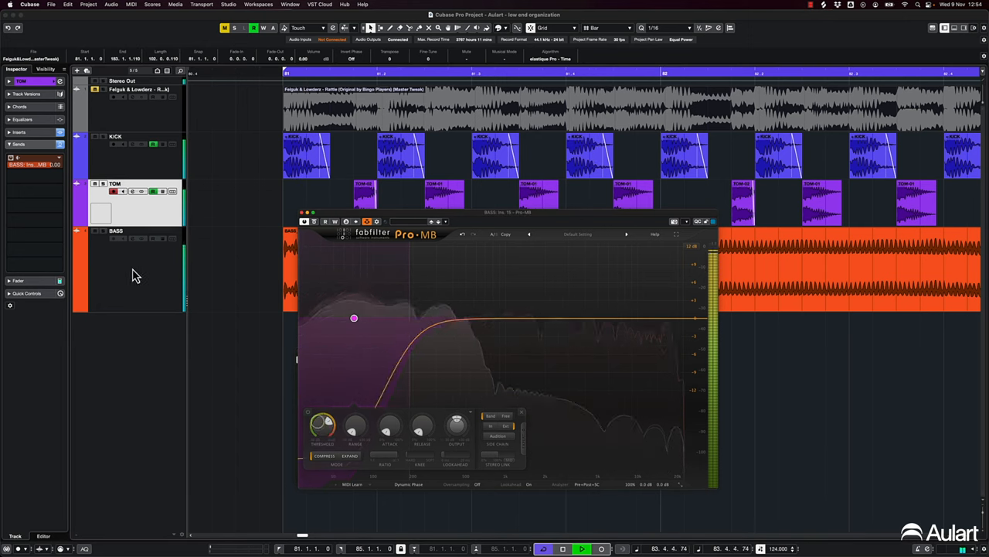